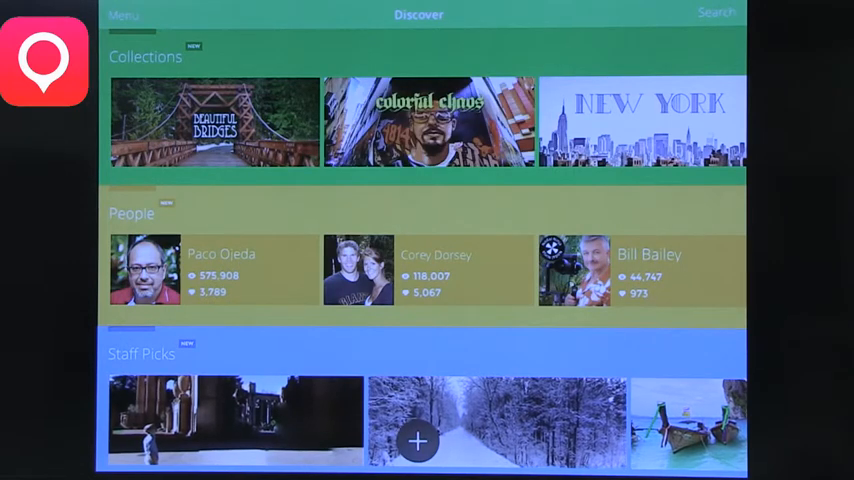
# - Open Beautiful Bridges from the Discover page and browse its Rialto and Kuldiga bridge panoramas
pyautogui.scroll(-3)
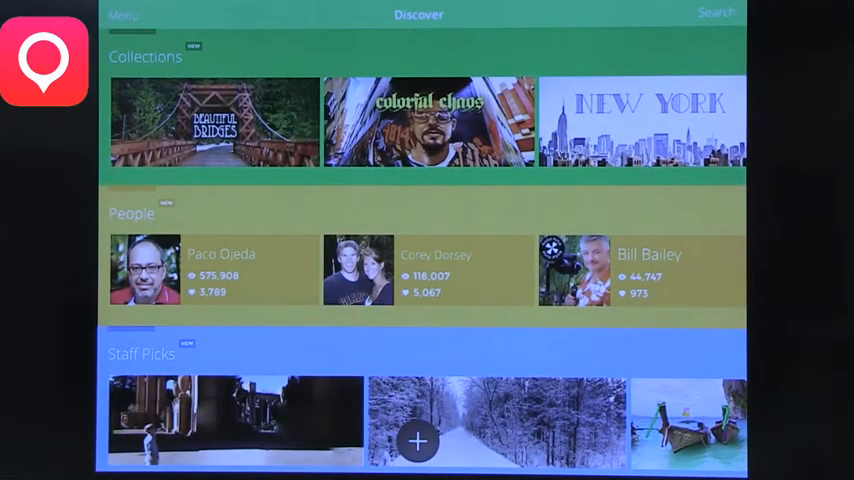
pyautogui.click(212, 122)
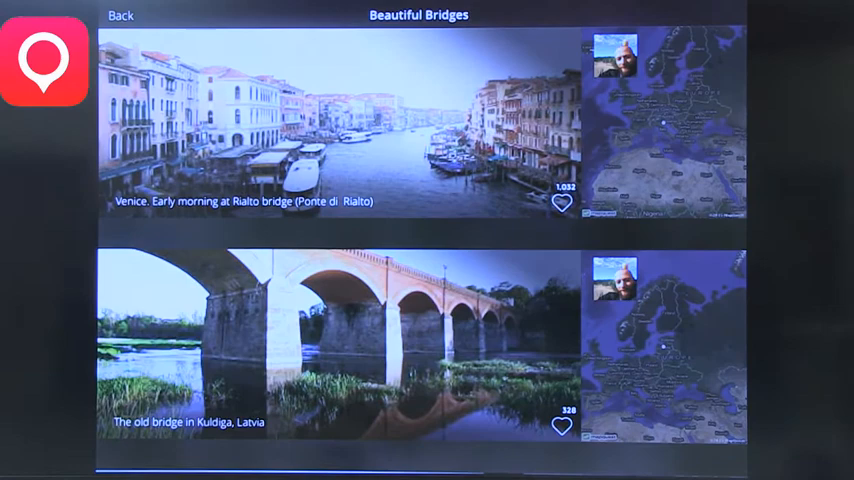
pyautogui.scroll(-3)
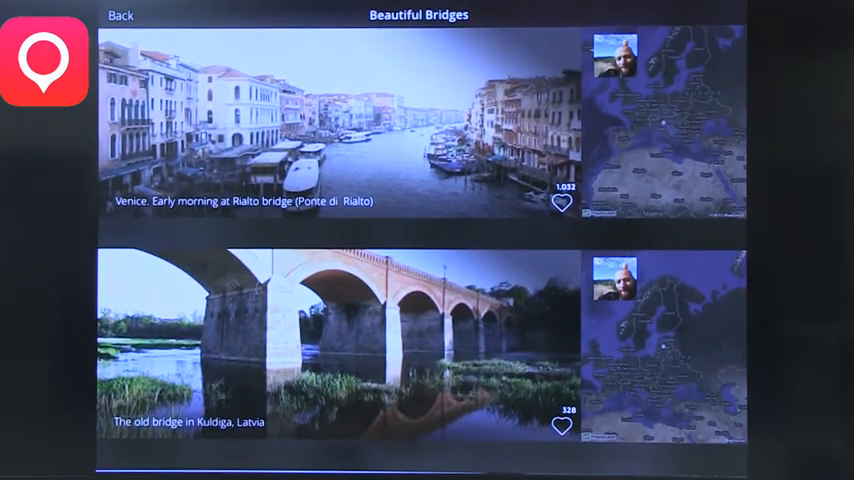
# - Show the map view with its location search panel and suggested places
pyautogui.click(330, 120)
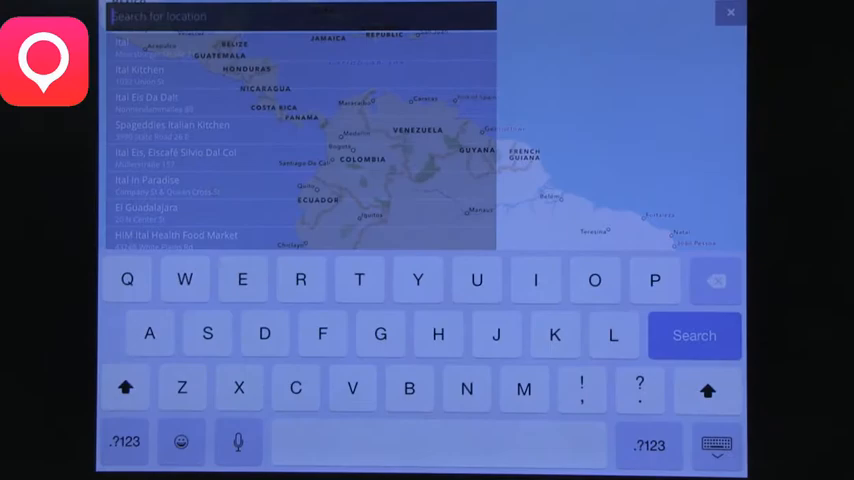
# - Close the search, scroll Beautiful Bridges down to Chapel Bridge in Lucerne, and return to Discover
pyautogui.click(694, 336)
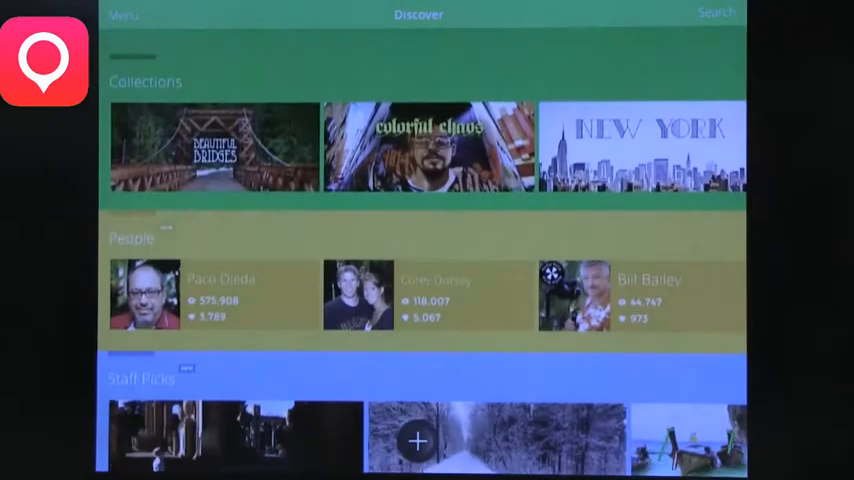
pyautogui.click(214, 148)
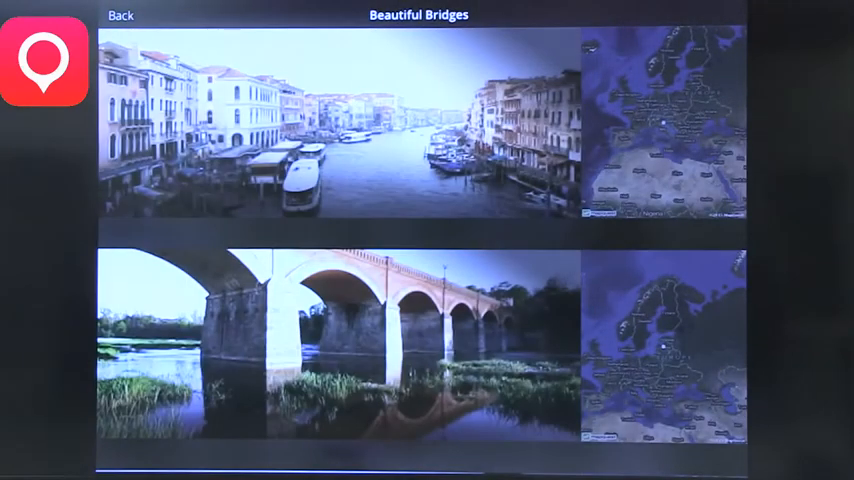
pyautogui.scroll(-3)
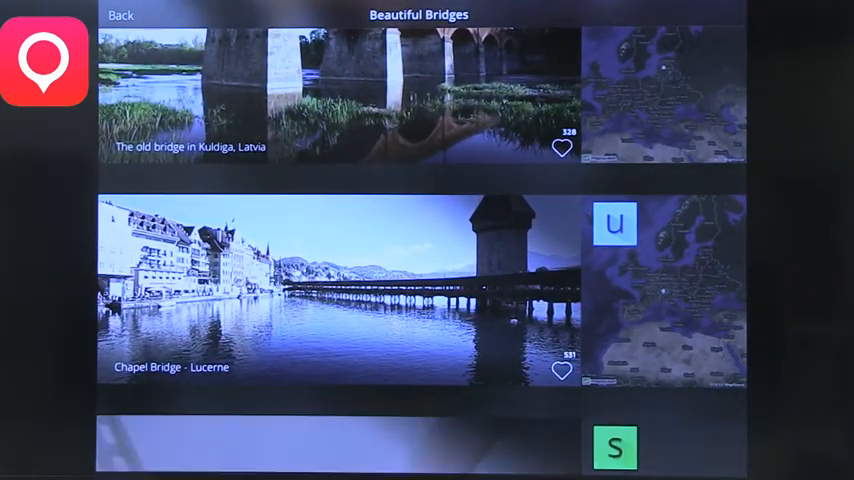
pyautogui.click(340, 290)
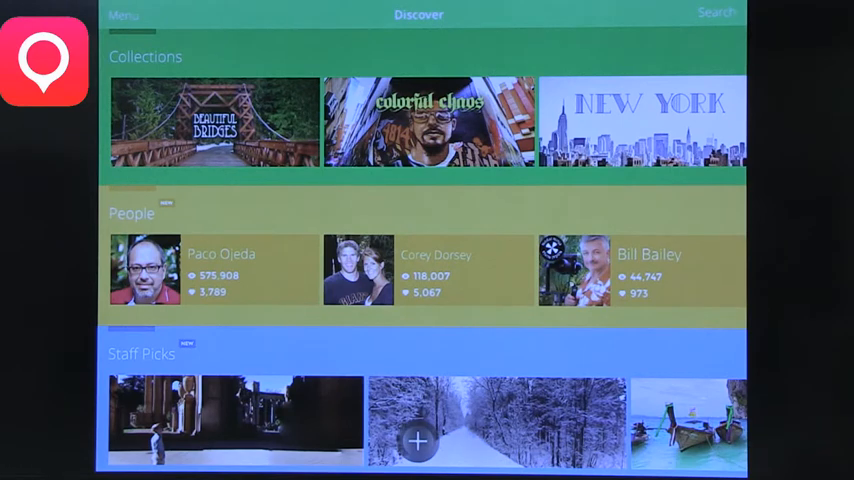
pyautogui.click(416, 440)
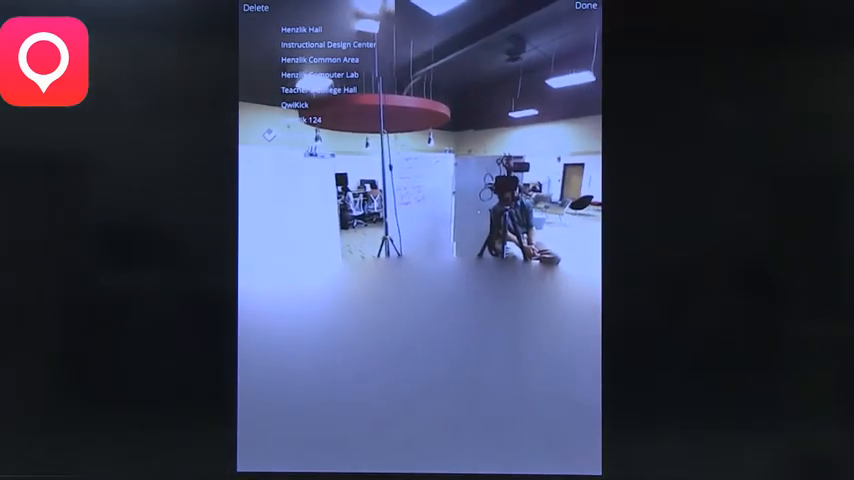
# - Choose a nearby suggested place as the studio panorama's location
pyautogui.click(584, 6)
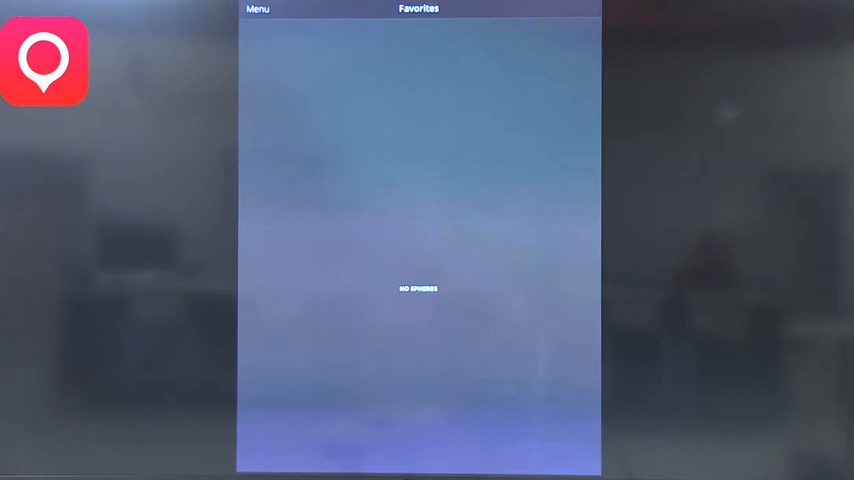
# - View the Favorites page, which lists no saved synths
pyautogui.click(256, 8)
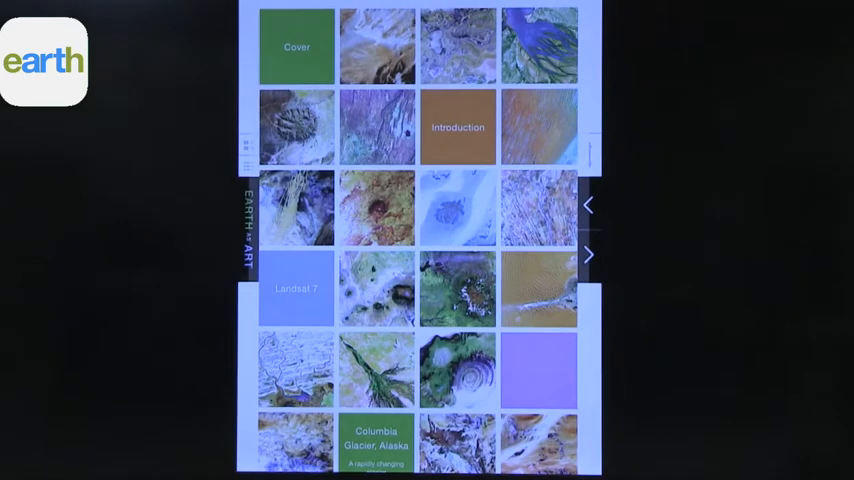
# - Read the Introduction and Interactive Directory pages, then reach the rugged brown coastline image
pyautogui.click(458, 128)
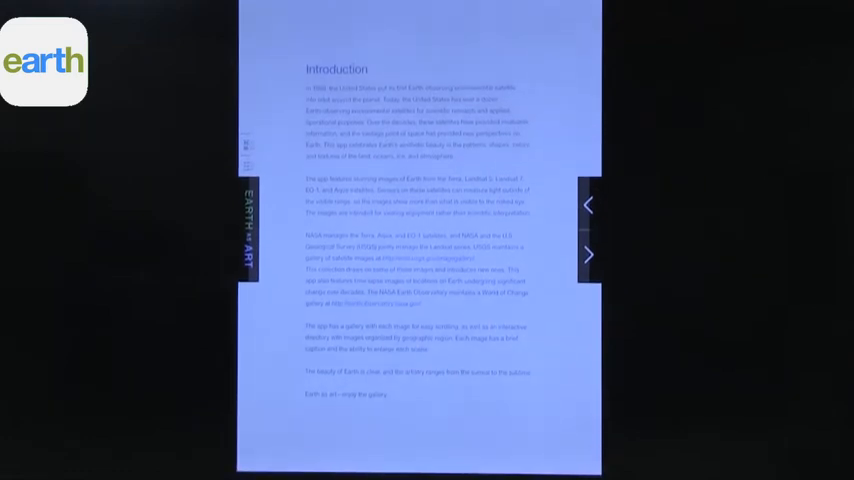
pyautogui.click(588, 254)
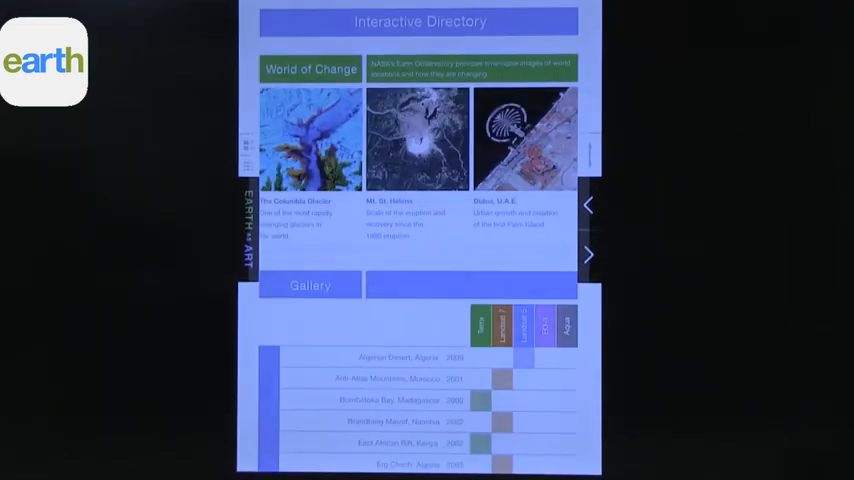
pyautogui.scroll(-3)
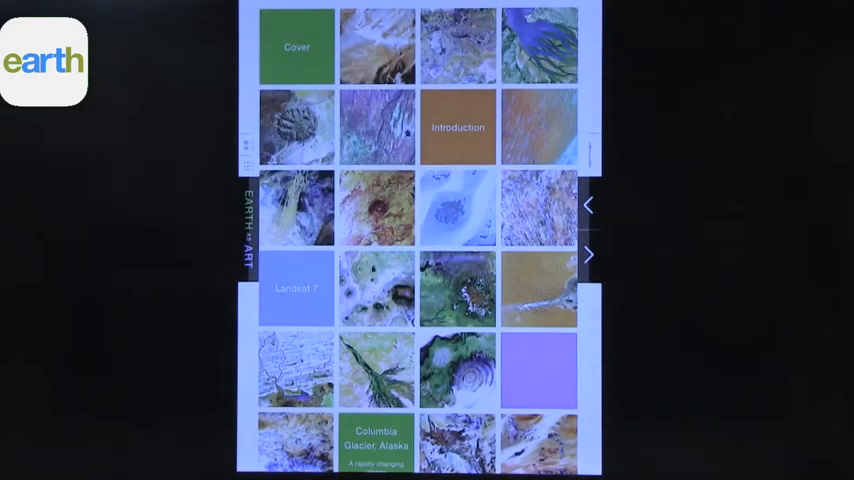
pyautogui.scroll(-3)
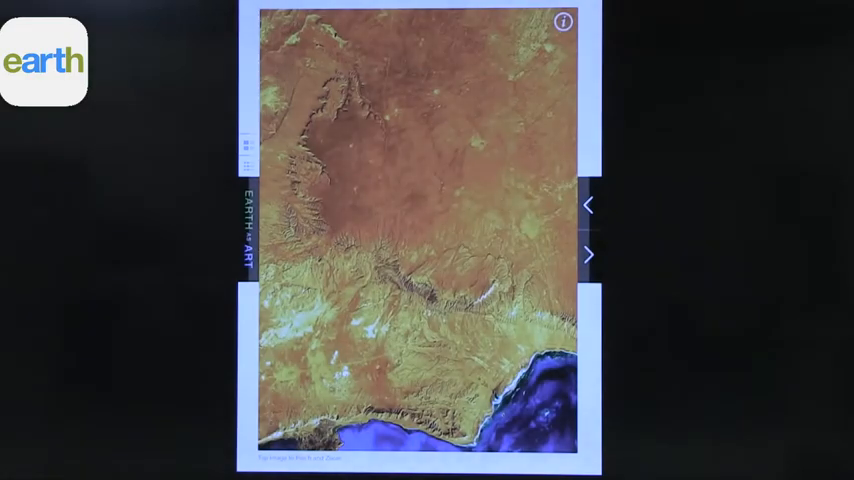
# - Flip forward through three more full-page satellite images of deserts and coastlines
pyautogui.click(588, 256)
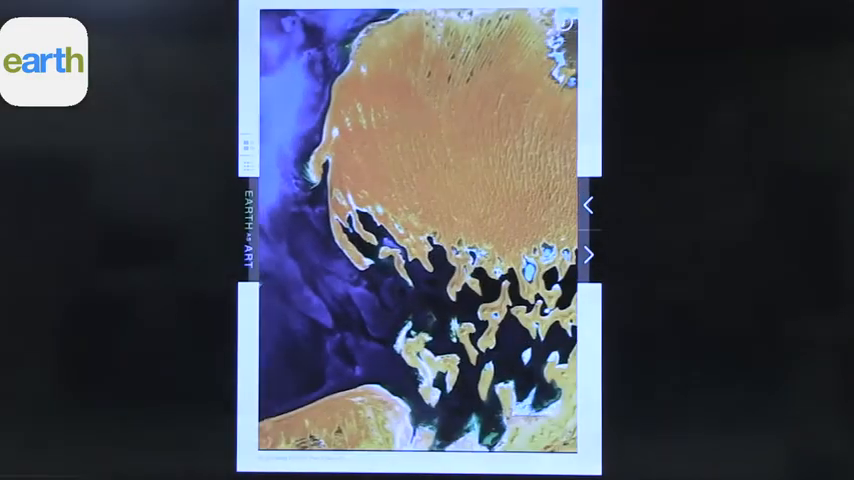
pyautogui.click(590, 256)
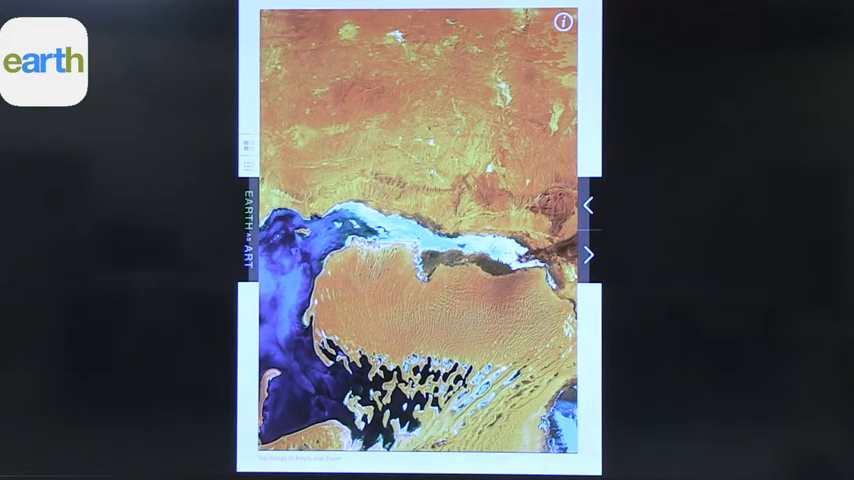
pyautogui.click(244, 144)
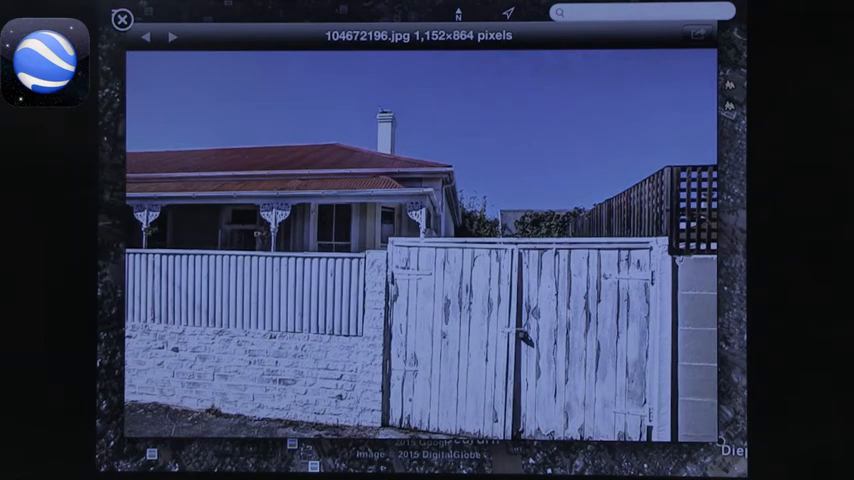
# - Close the full-size house photo to return to the Cape Town aerial map
pyautogui.click(122, 20)
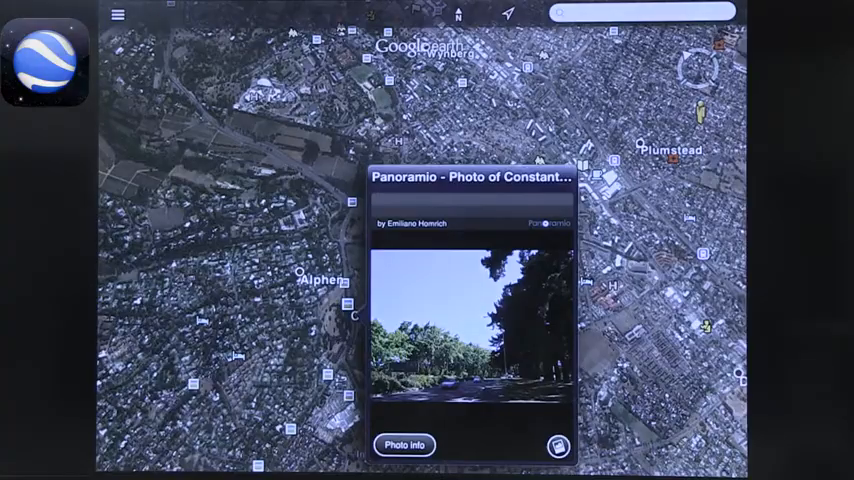